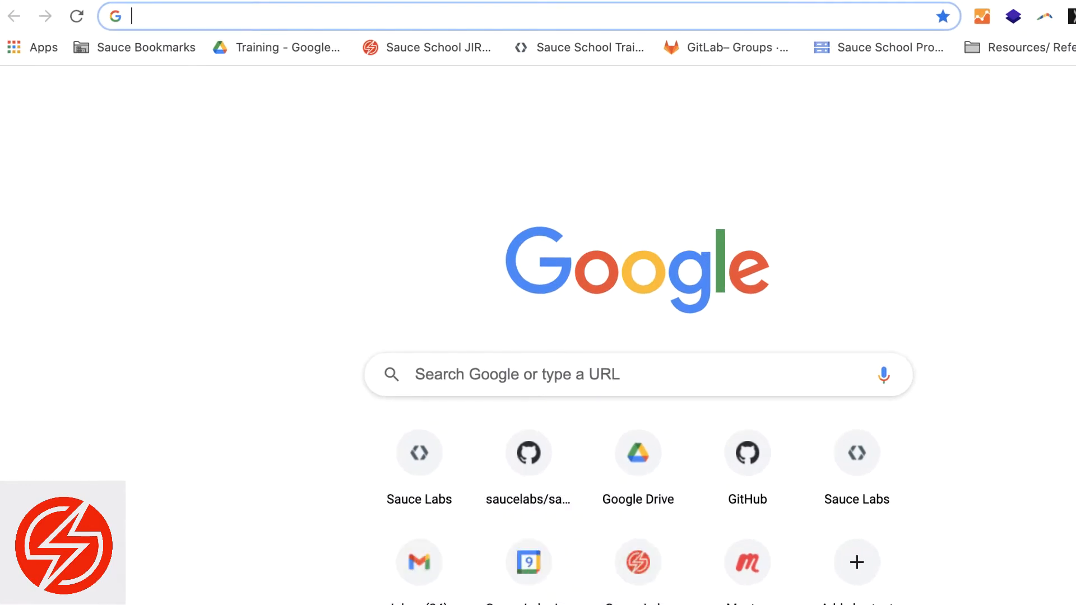
# Step: Go to app.saucelabs.com, open Tunnels, and download Sauce Connect Proxy for macOS (sc-4.6.4-osx.zip)
pyautogui.write('app.saucelabs.com/dashboard/tests')
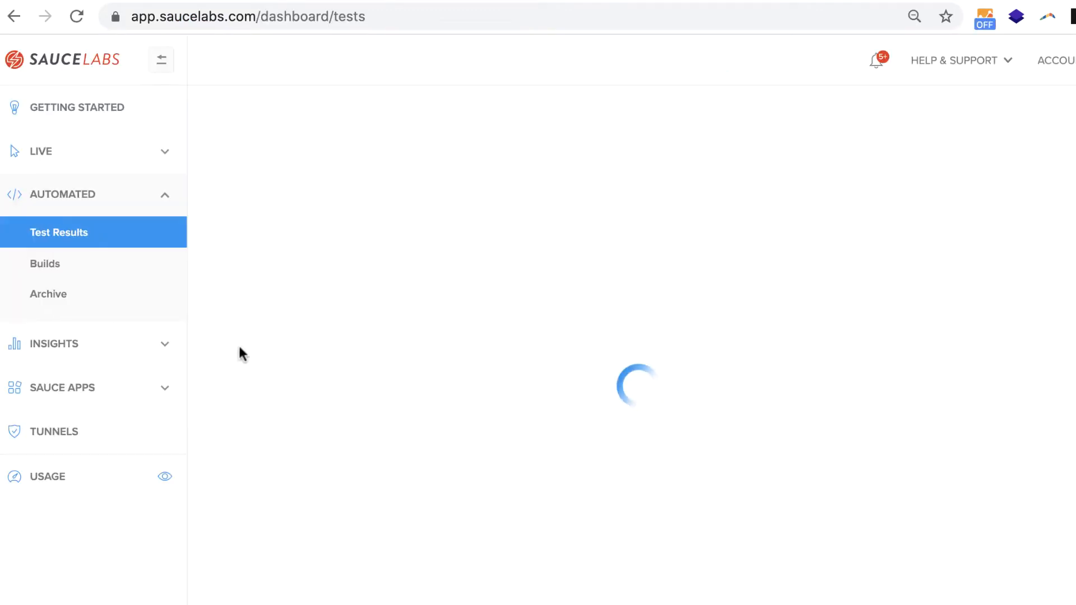
pyautogui.click(55, 431)
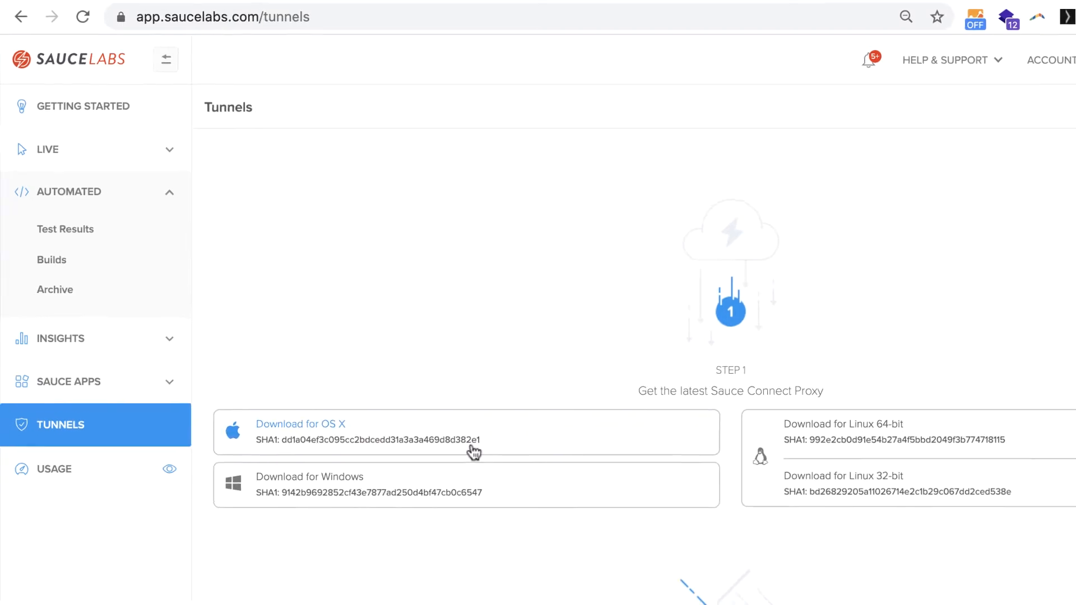
pyautogui.click(300, 424)
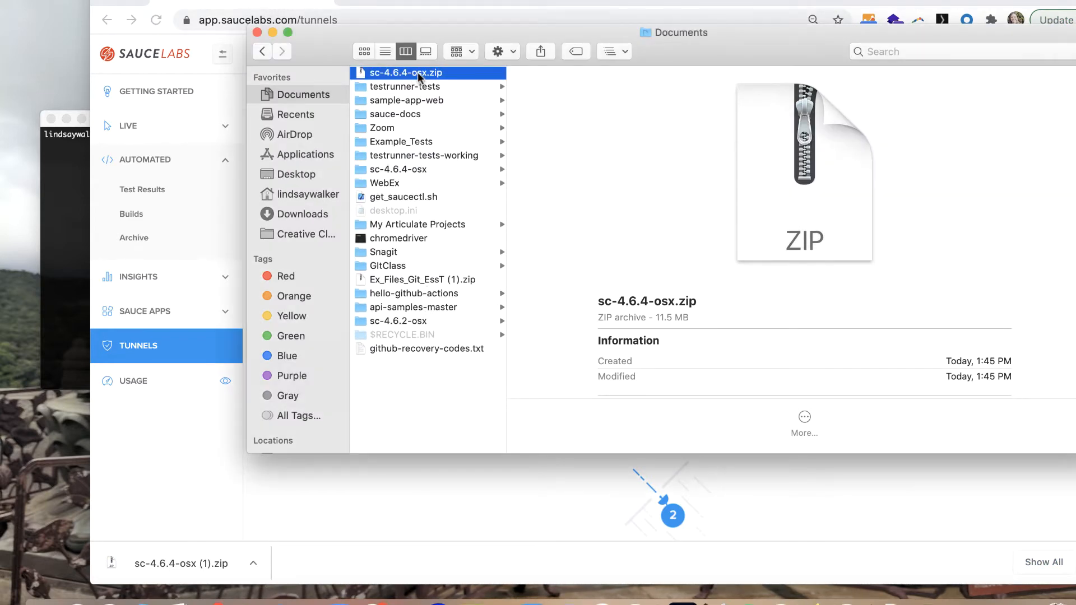
# Step: Open the sc-4.6.4-osx folder in Documents to show bin, config_examples and license files
pyautogui.click(405, 86)
pyautogui.write('cd')
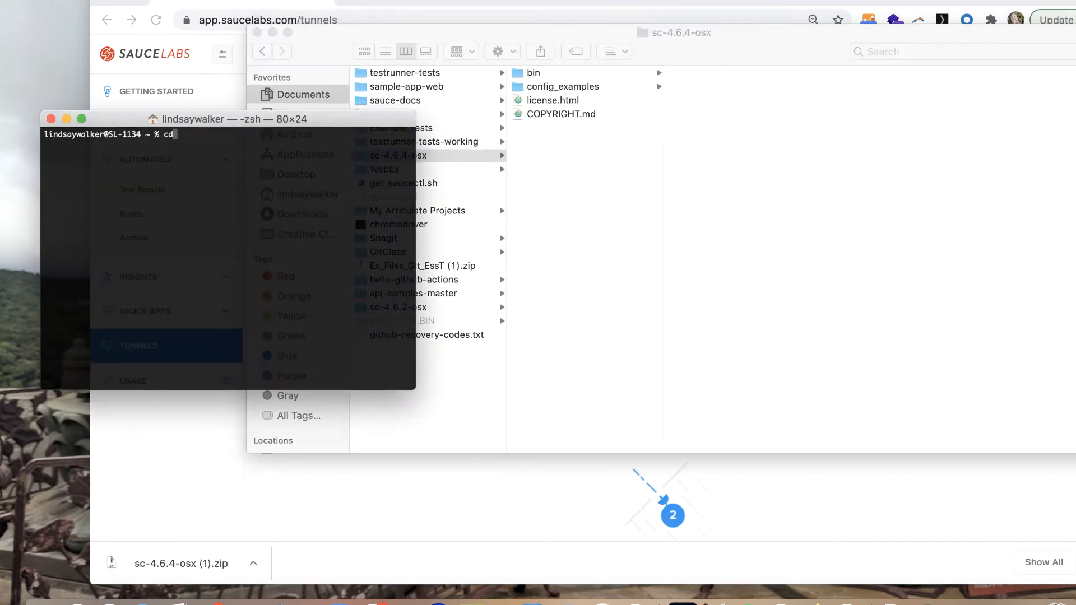
# Step: Change into Documents, then tab-complete cd into the sc-4.6.4-osx folder
pyautogui.write('Documents/')
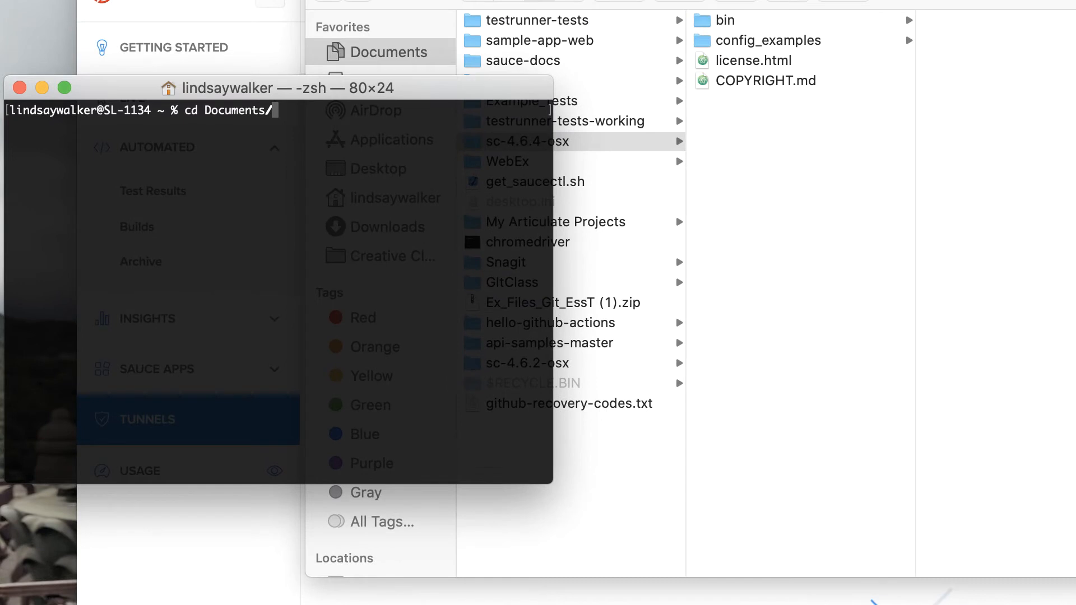
pyautogui.write('cd sc-4.6.')
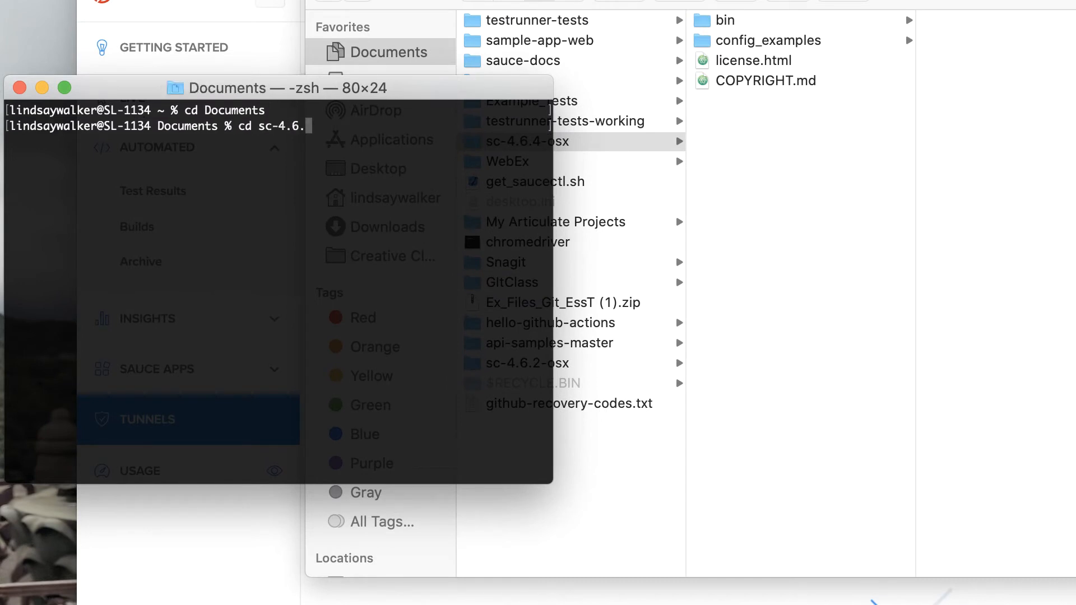
pyautogui.press('Tab')
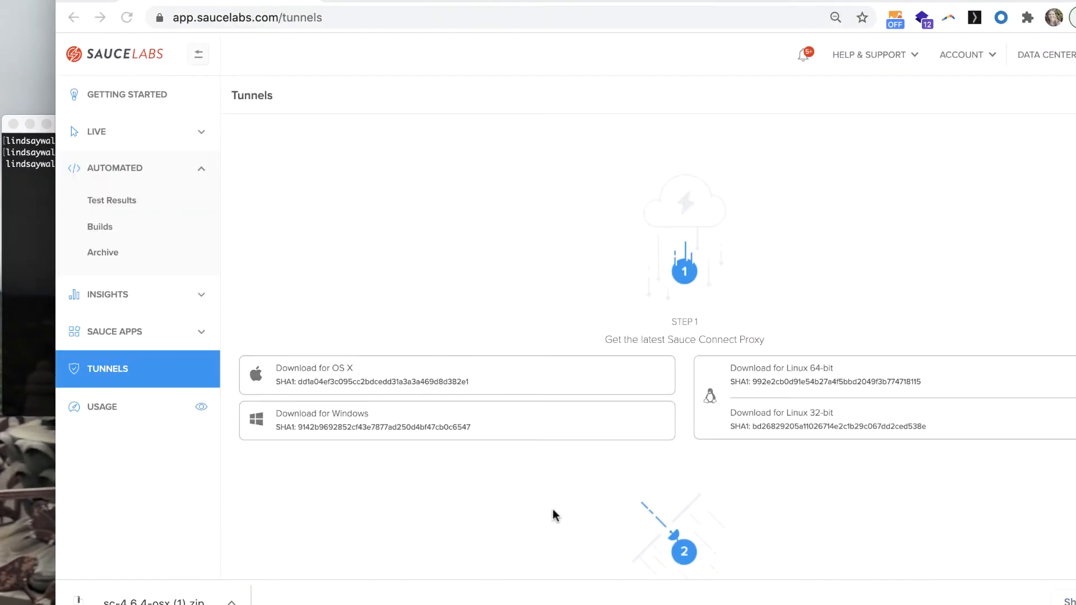
# Step: Copy the Step 3 Configure & Authenticate bin/sc run command and return to Terminal
pyautogui.scroll(-3)
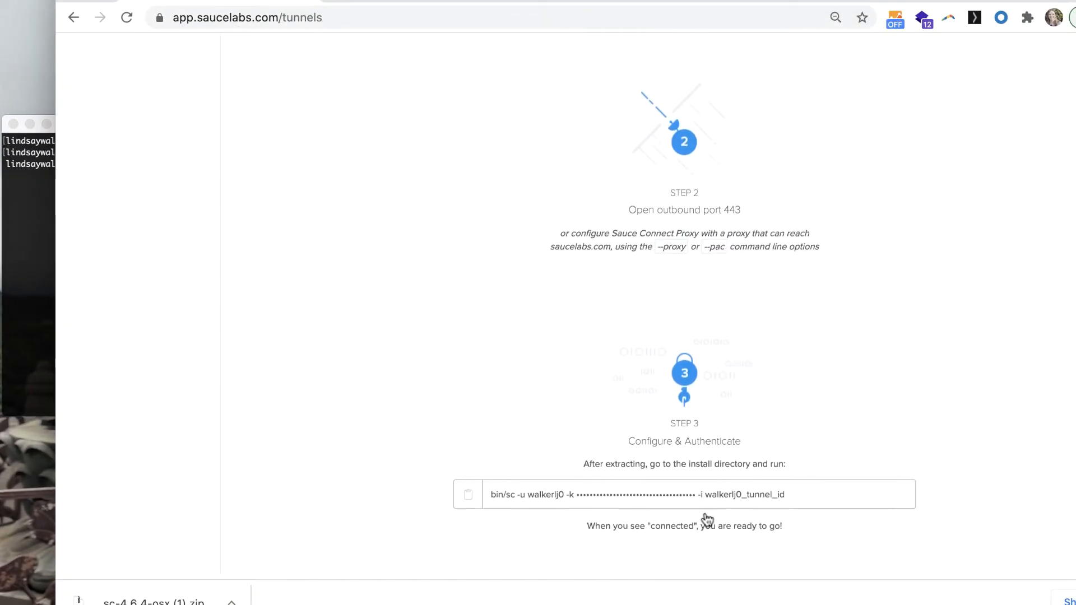
pyautogui.doubleClick(746, 495)
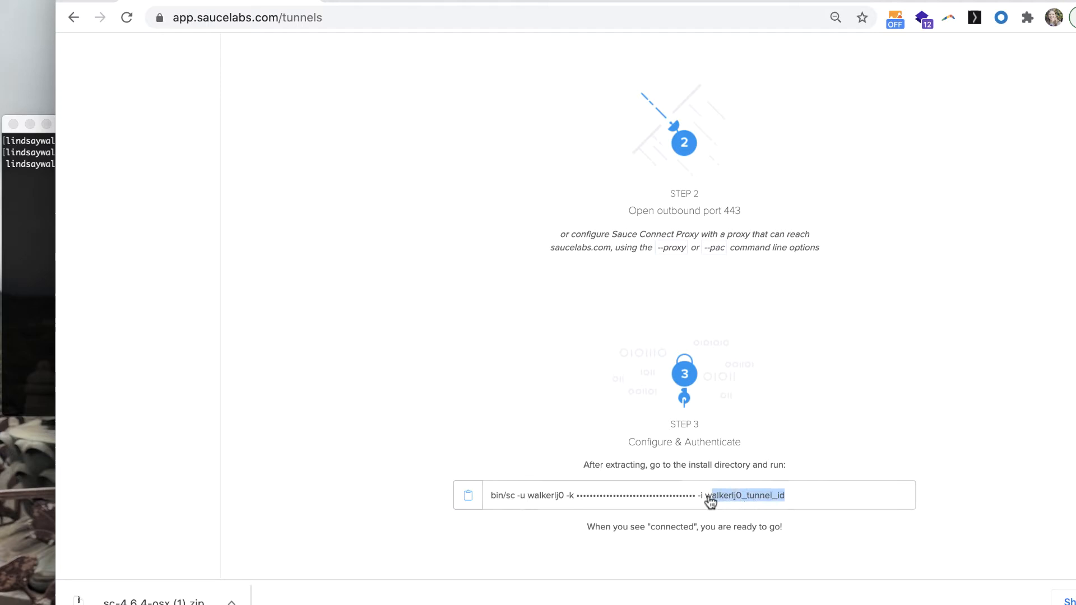
pyautogui.click(468, 495)
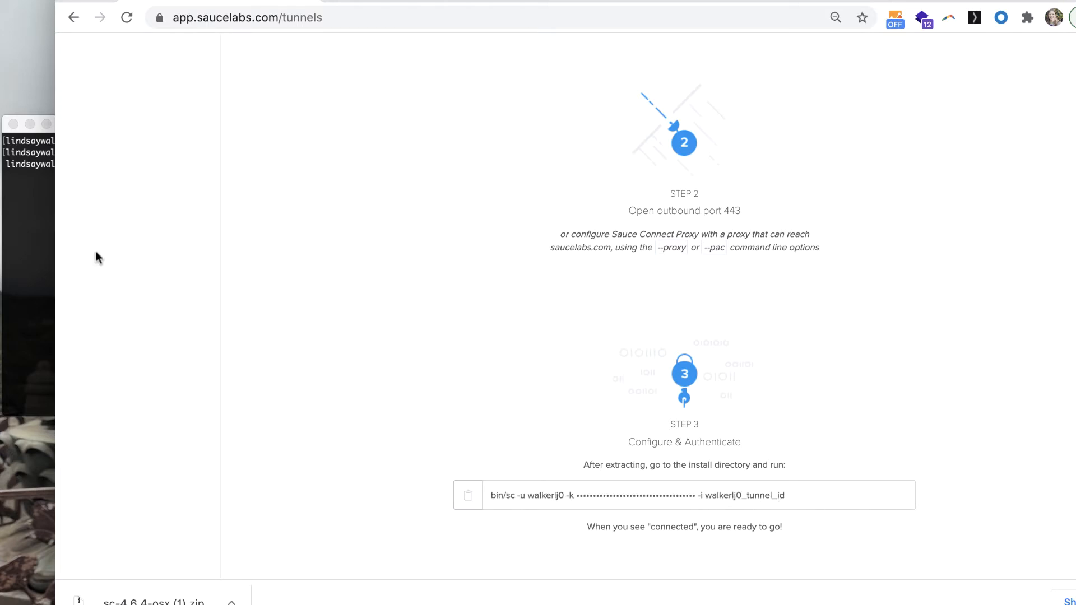
pyautogui.click(467, 495)
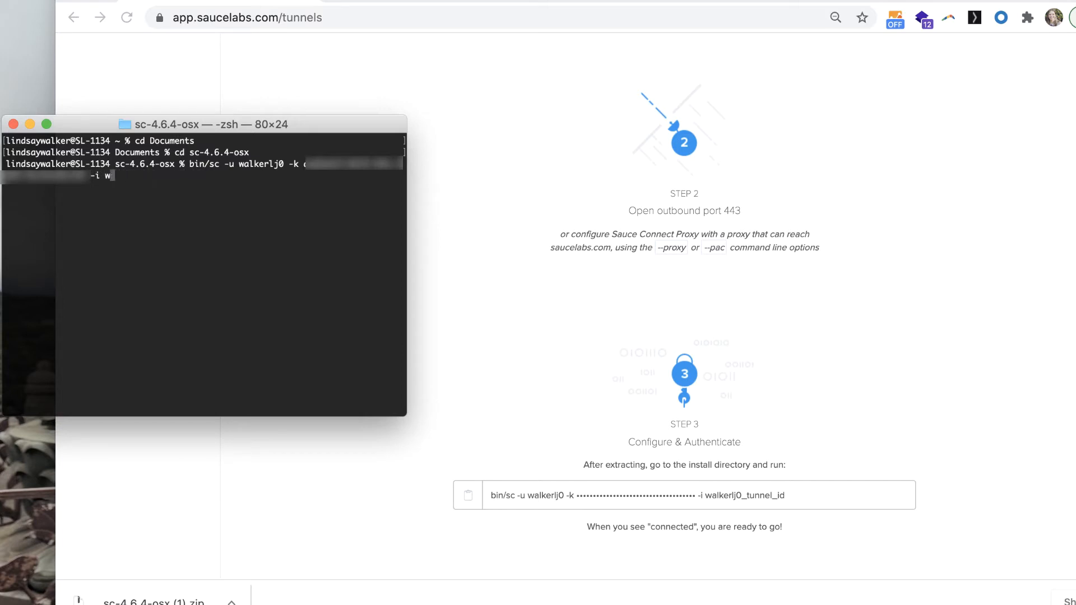
# Step: Run the pasted bin/sc command with the tunnel named linds-proxy-tunnel
pyautogui.write('inds')
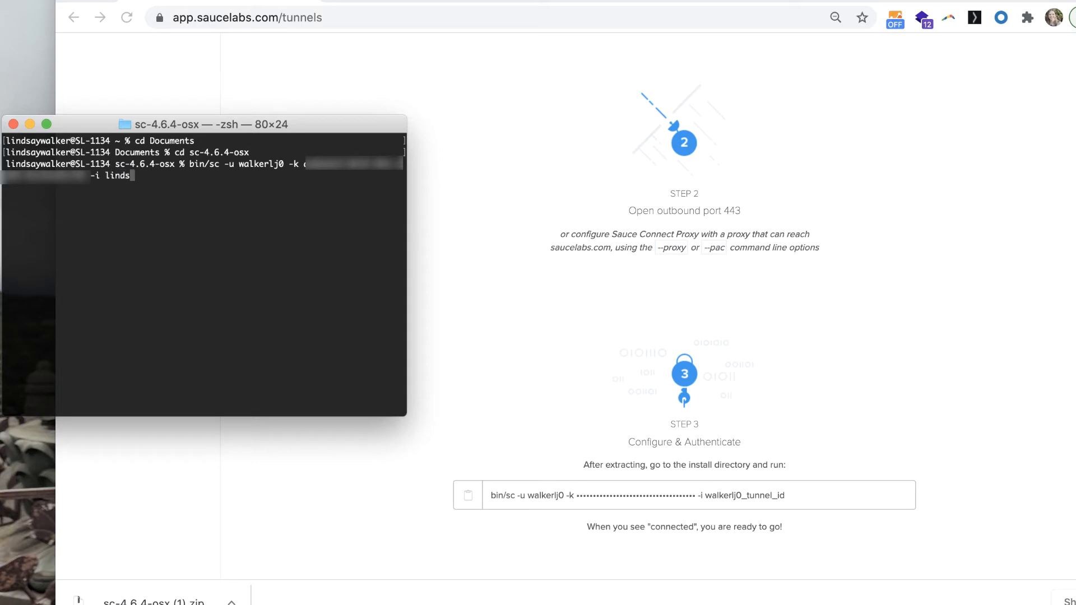
pyautogui.write('-pr')
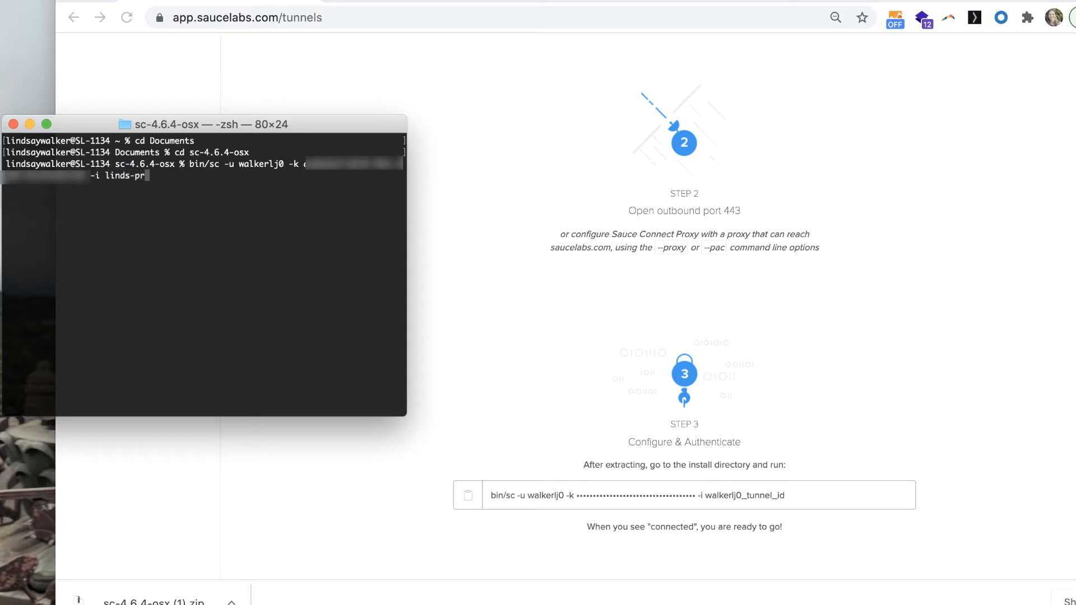
pyautogui.write('oxy-')
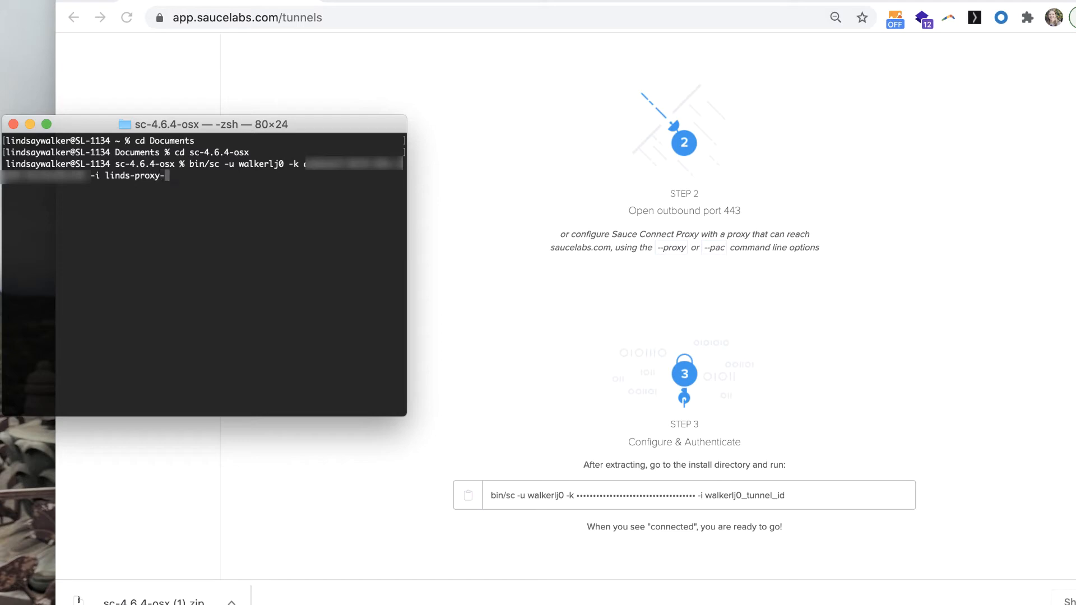
pyautogui.write('tunnel')
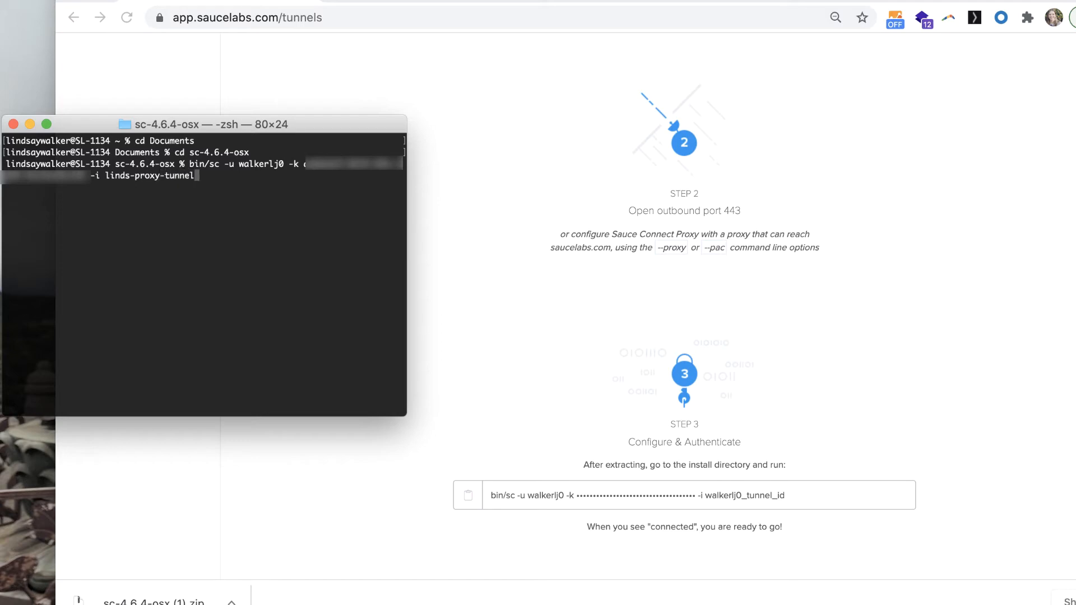
pyautogui.press('Return')
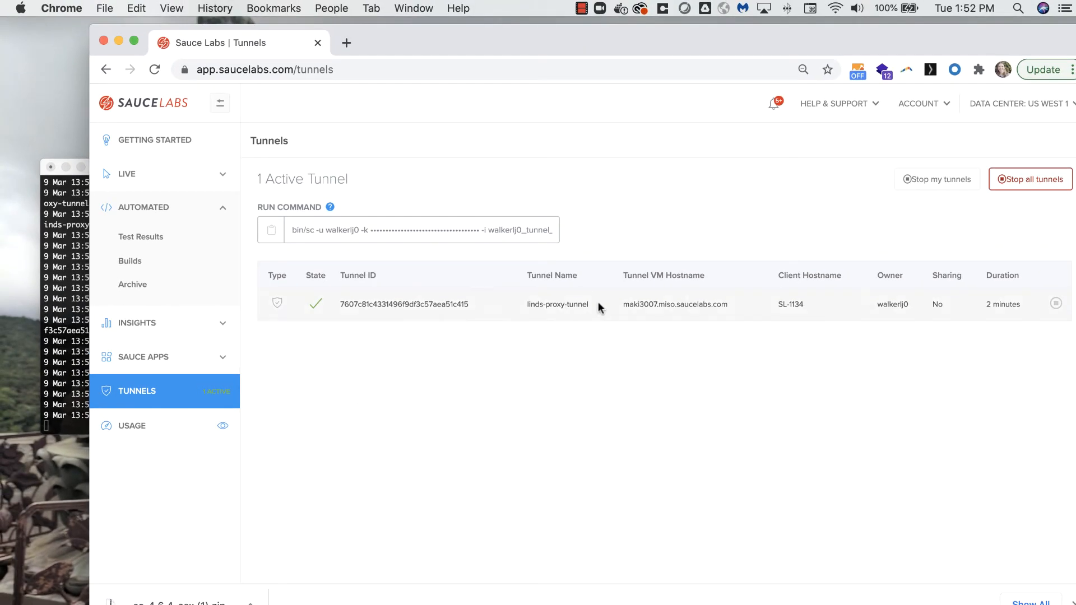
# Step: Select linds-proxy-tunnel's name in the active tunnels table
pyautogui.doubleClick(557, 303)
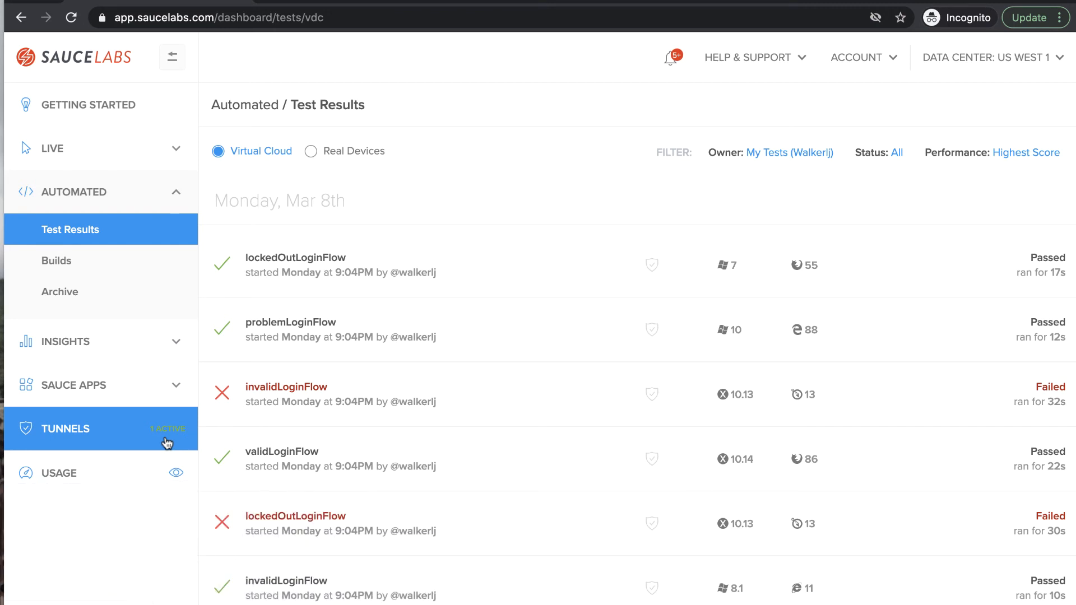
# Step: Return to Tunnels and select the shared tunnel name walkerlj0_shared_tunnel
pyautogui.click(65, 429)
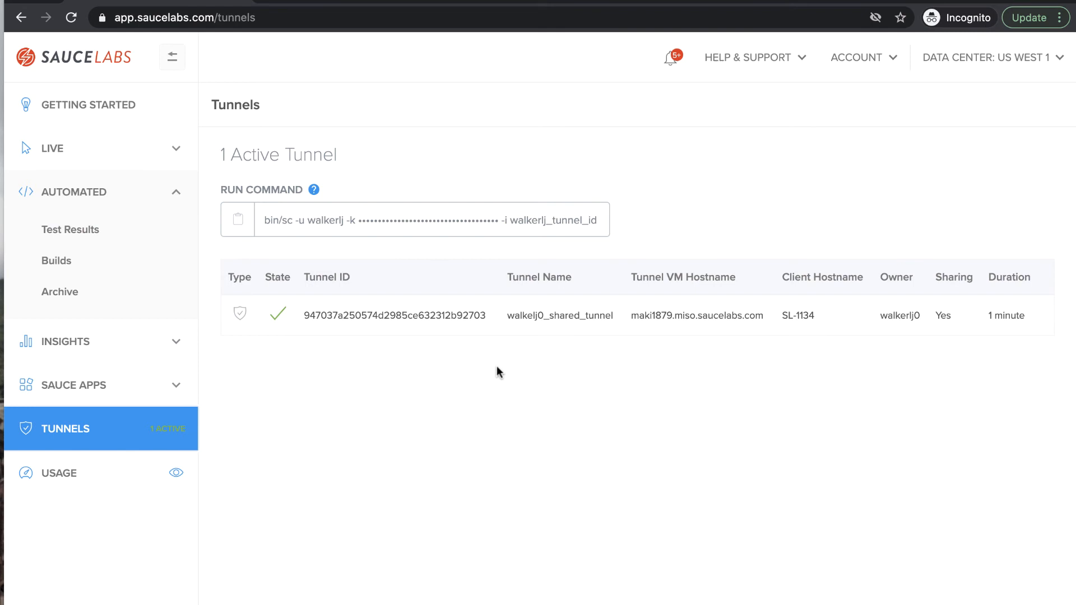
pyautogui.moveTo(915, 360)
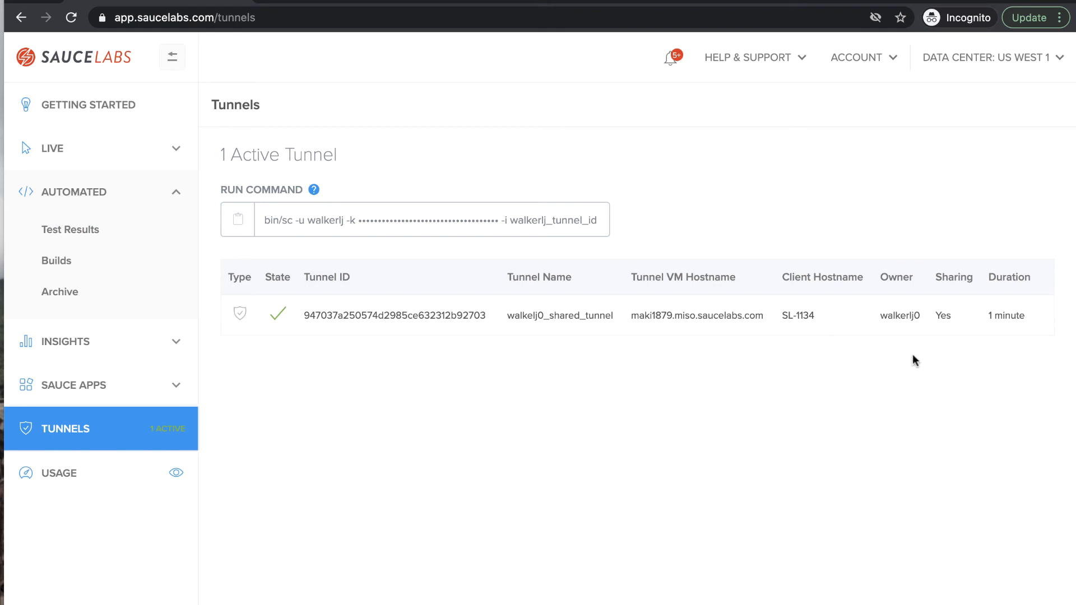
pyautogui.moveTo(932, 349)
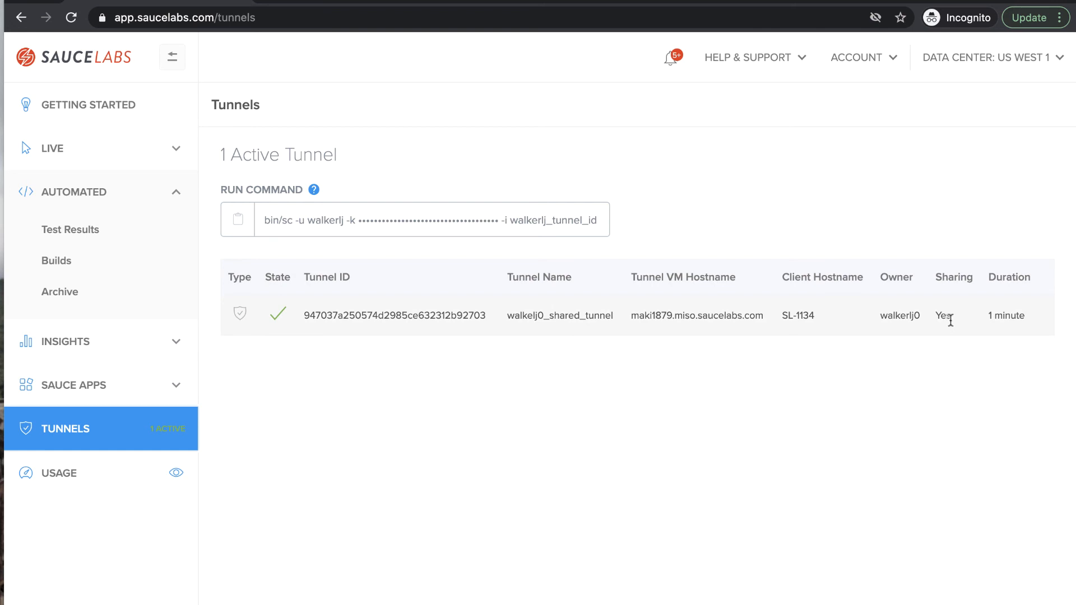
pyautogui.moveTo(961, 327)
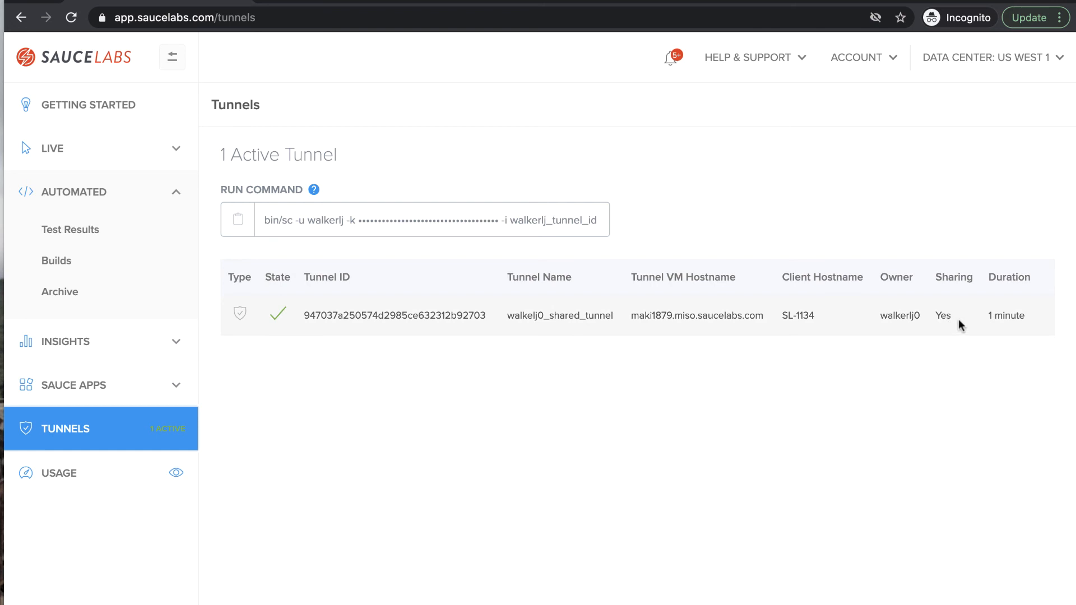
pyautogui.moveTo(592, 376)
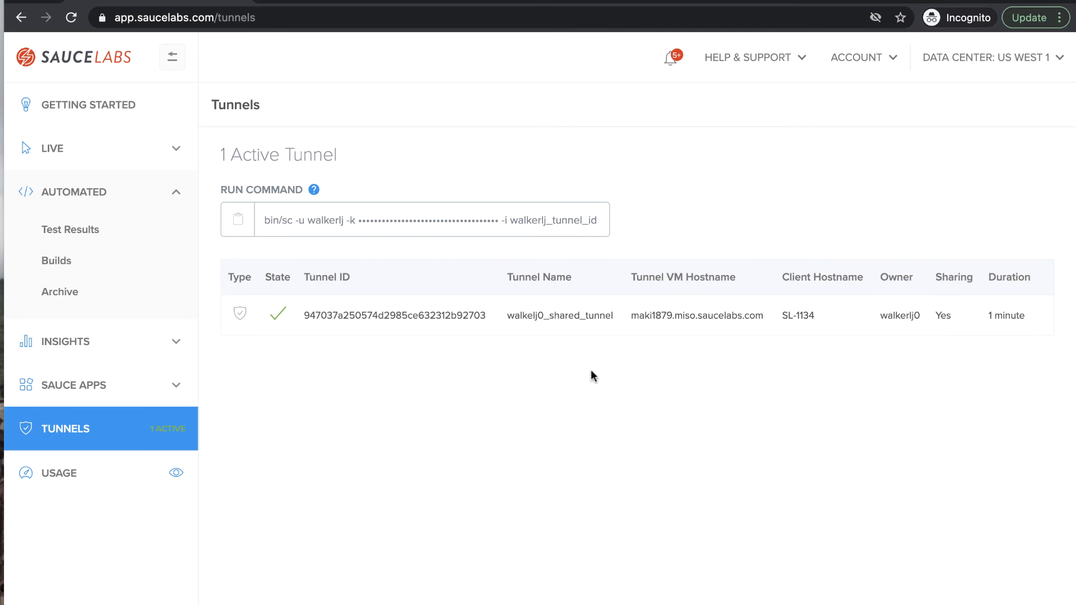
pyautogui.moveTo(619, 318)
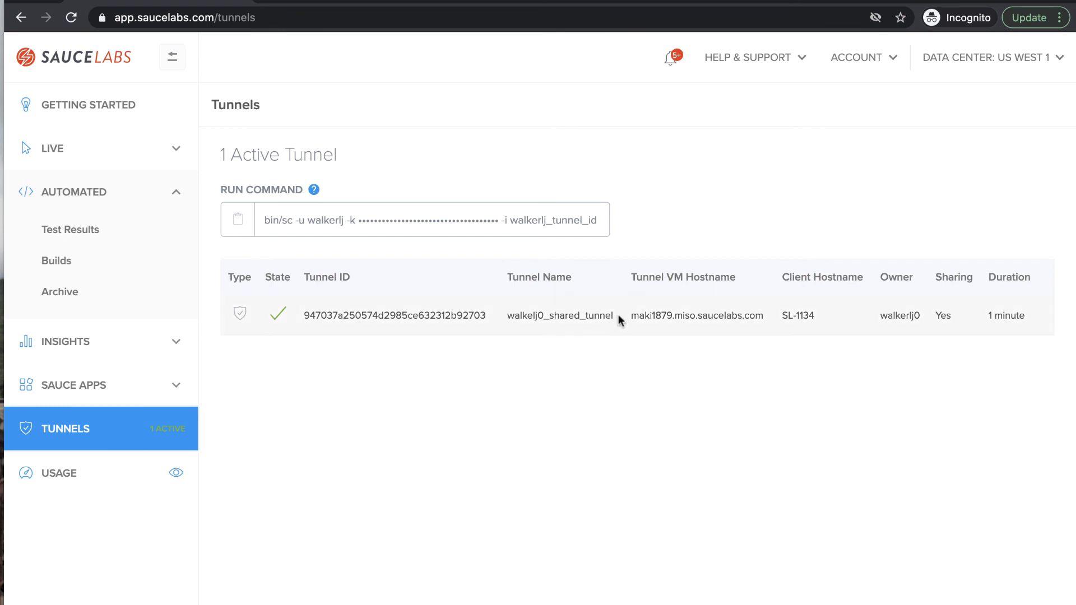
pyautogui.doubleClick(590, 316)
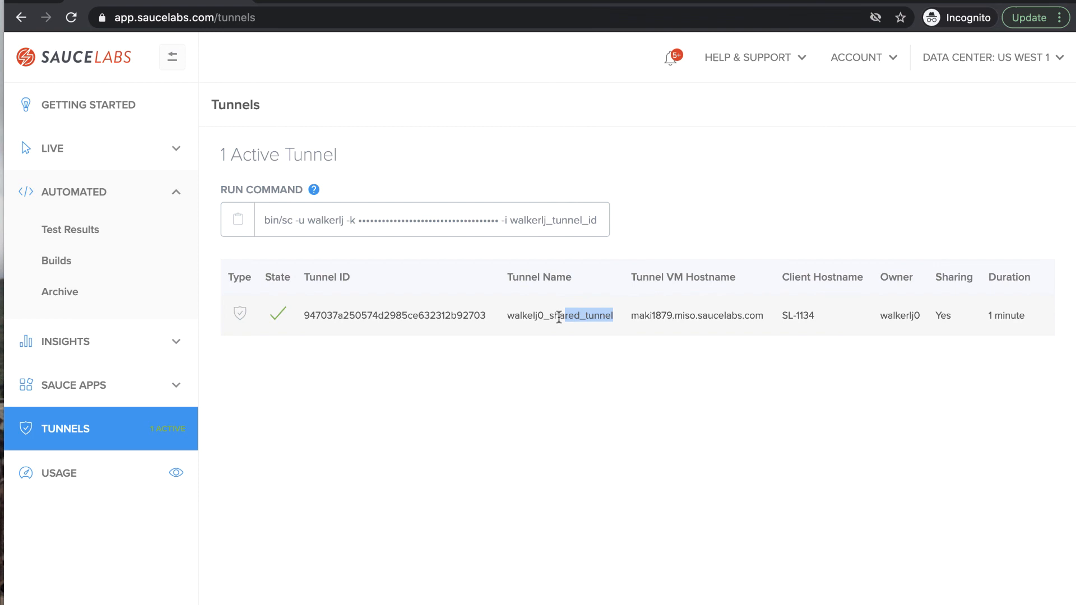
pyautogui.doubleClick(559, 315)
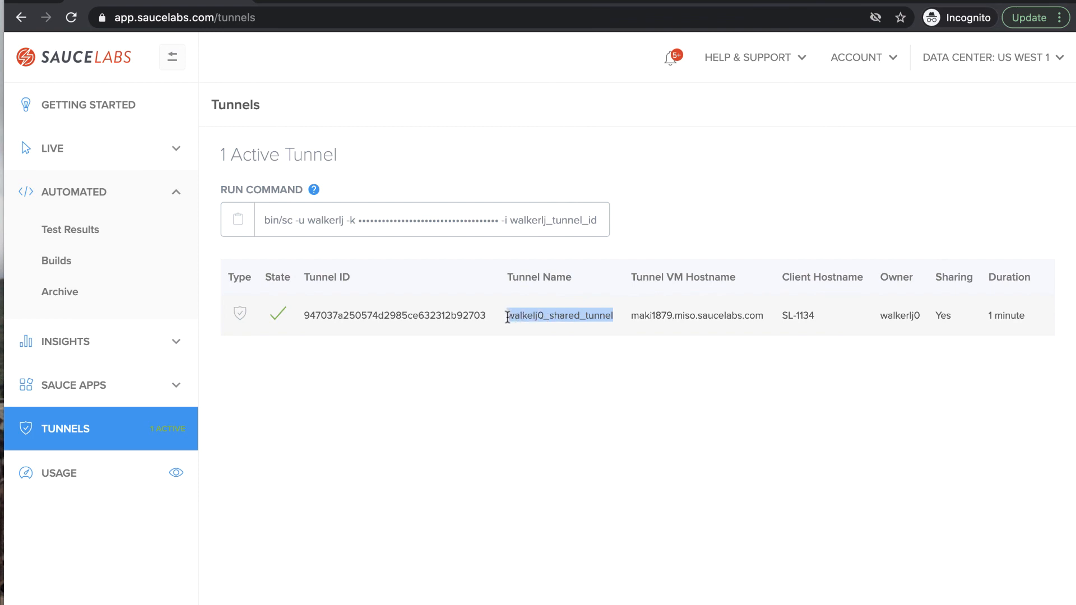